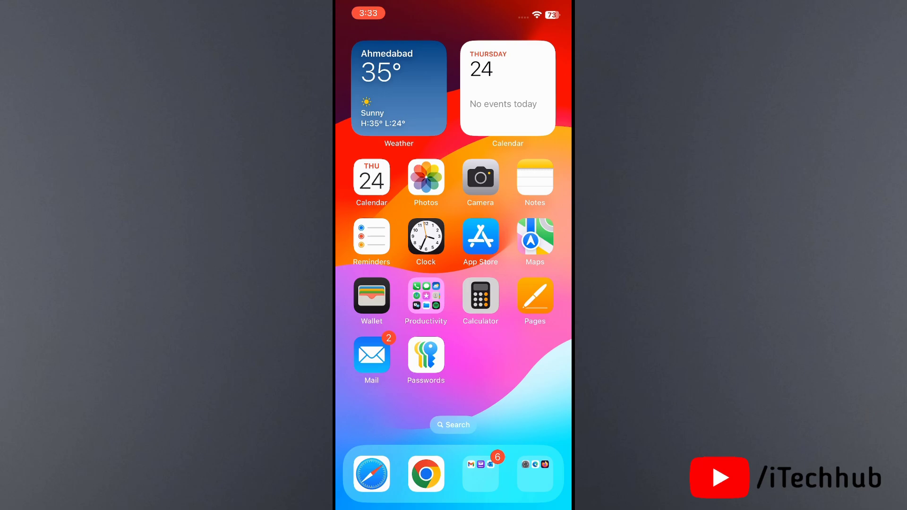
Step: Launch Photos and browse the empty library down to the Customise & Reorder button
scroll(left, 3)
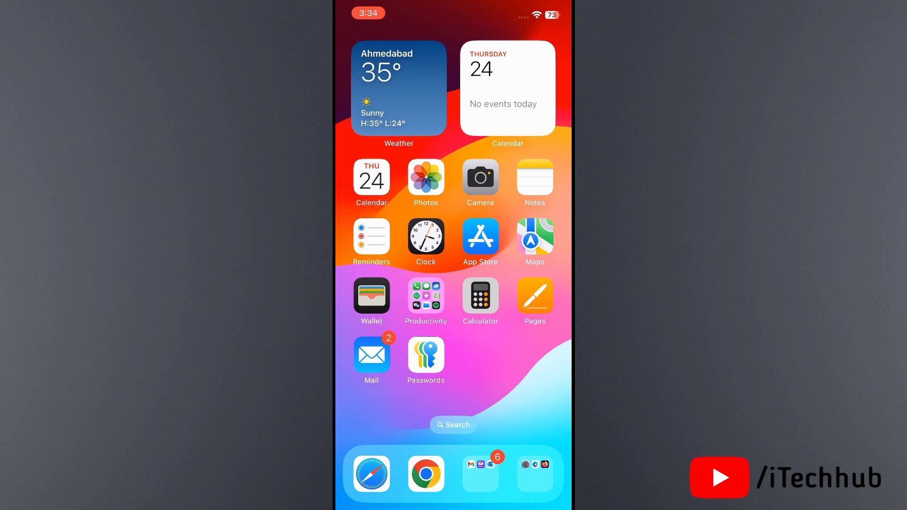
click(426, 178)
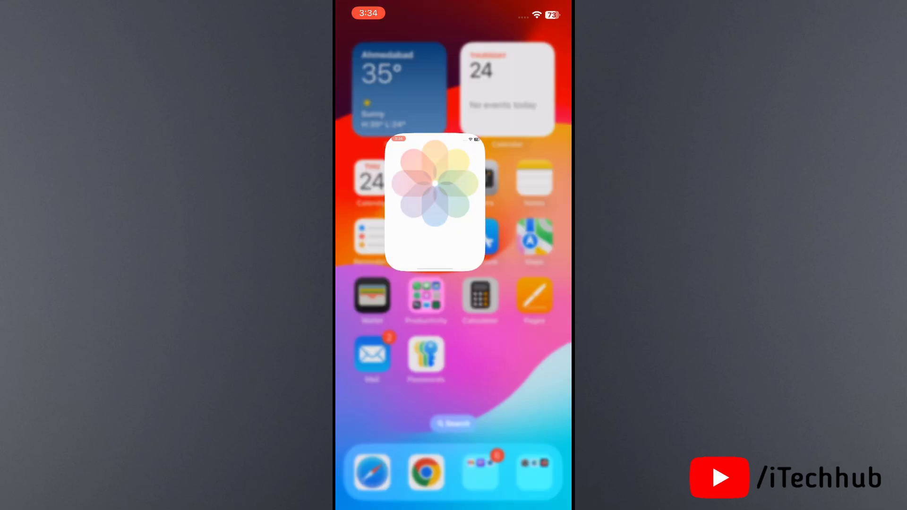
click(435, 199)
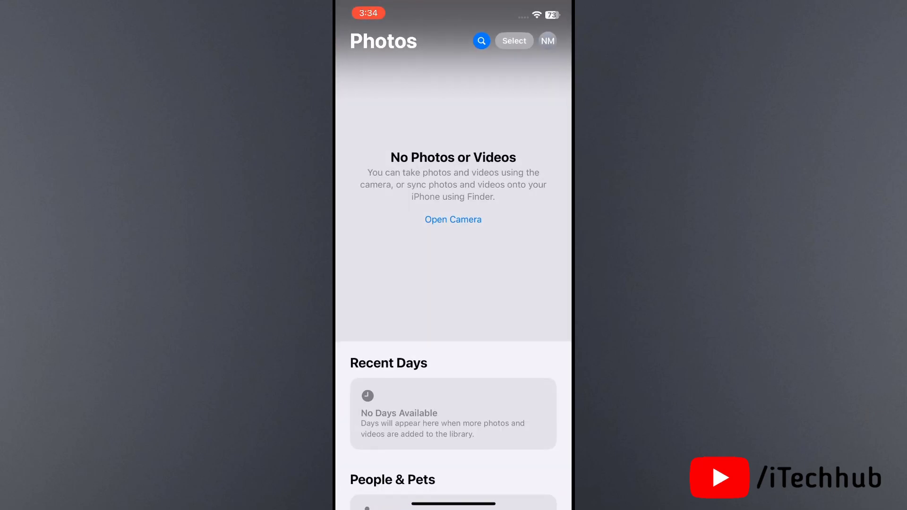
scroll(down, 3)
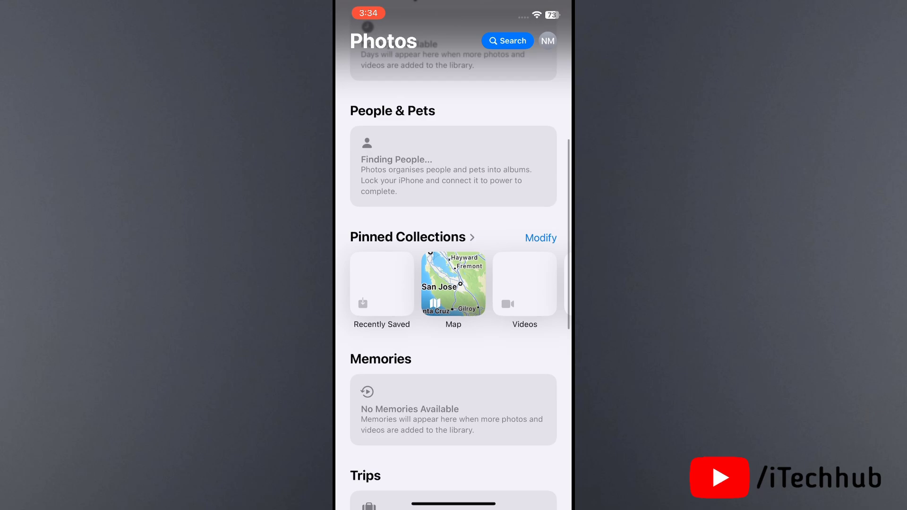
scroll(down, 3)
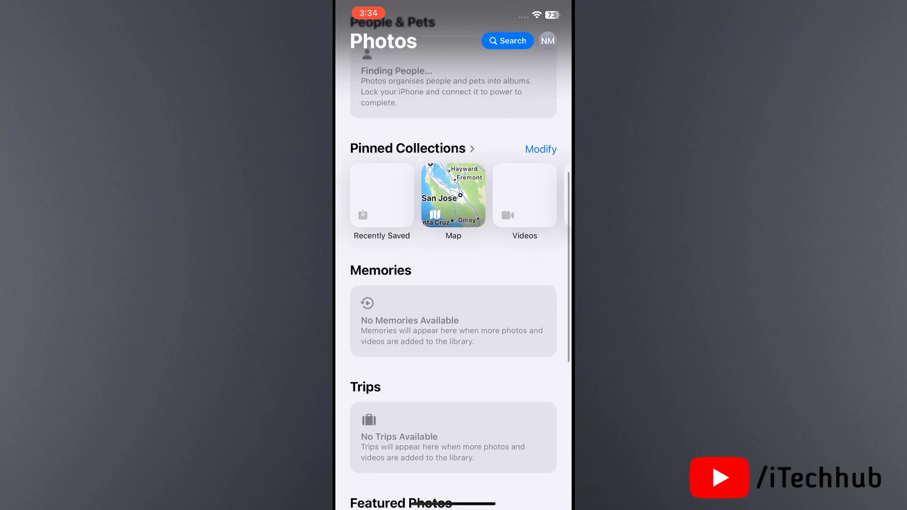
scroll(down, 3)
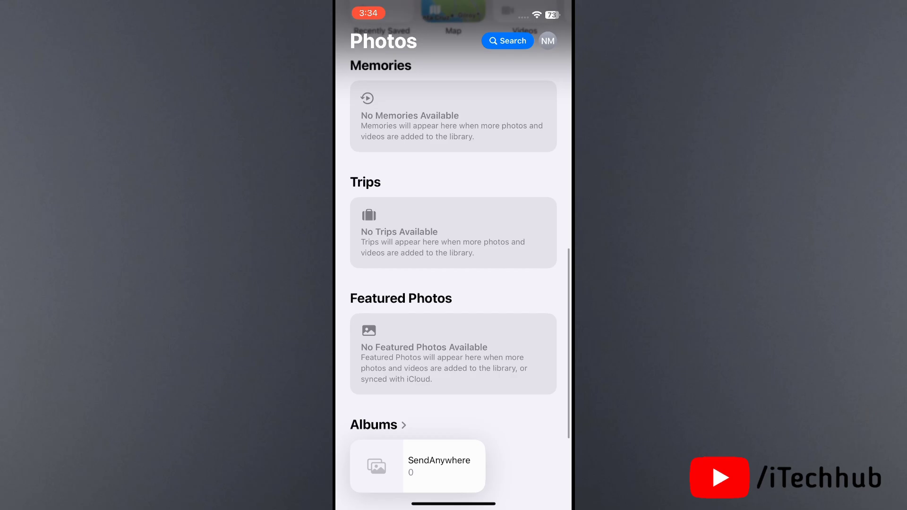
scroll(up, 3)
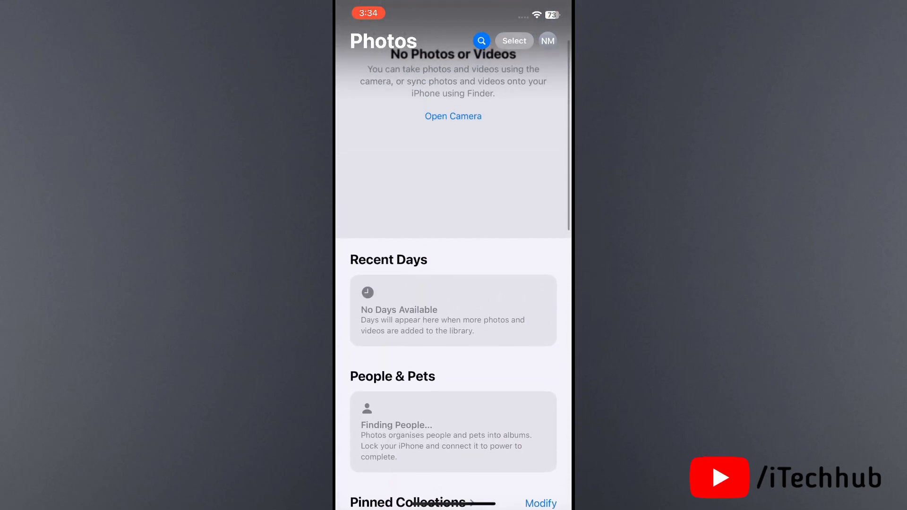
scroll(down, 3)
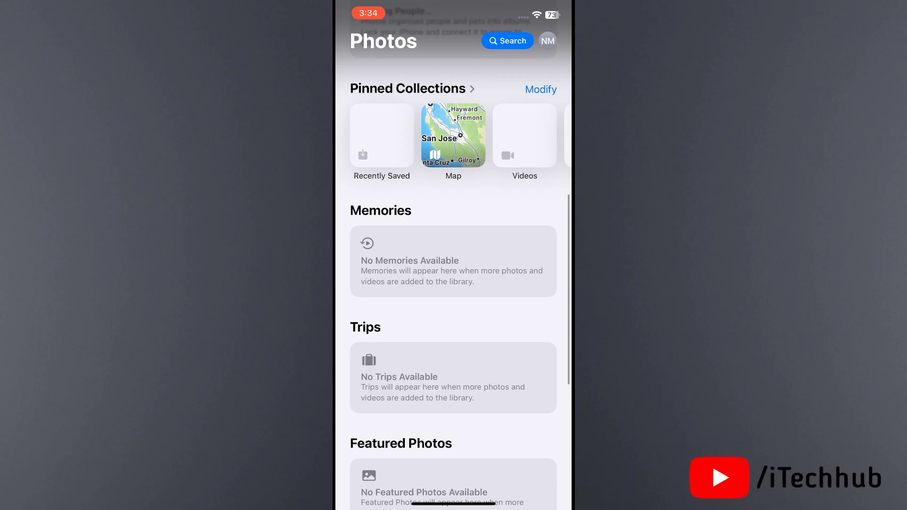
scroll(down, 3)
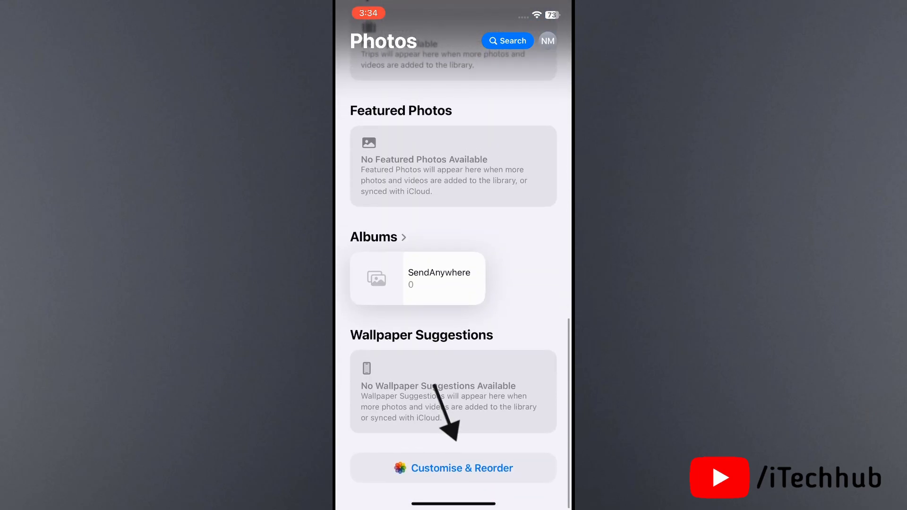
Step: Enable the Utilities collection in Customise & Reorder so Hidden, Recently Deleted and Map show
click(453, 468)
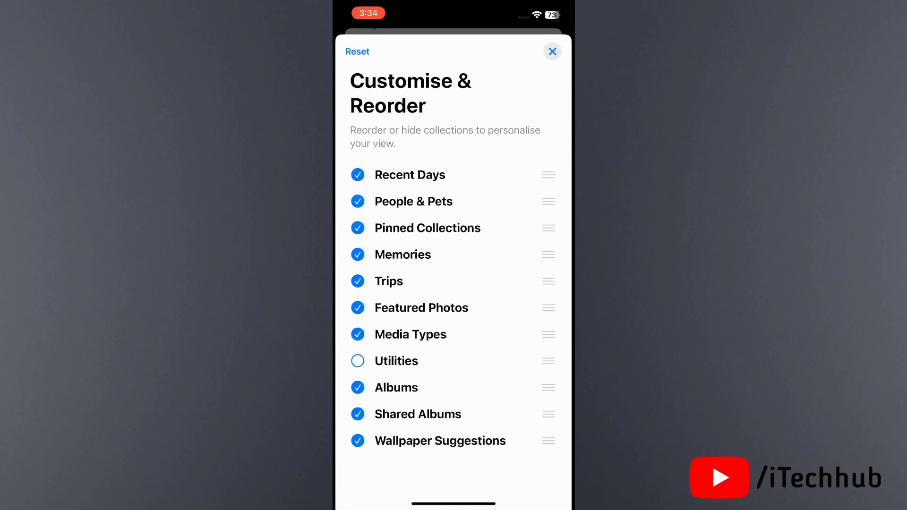
click(357, 360)
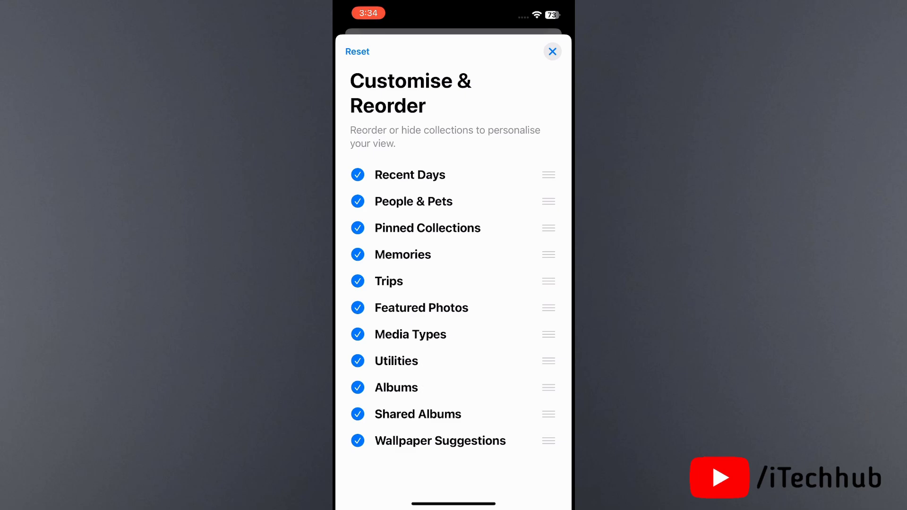
click(551, 51)
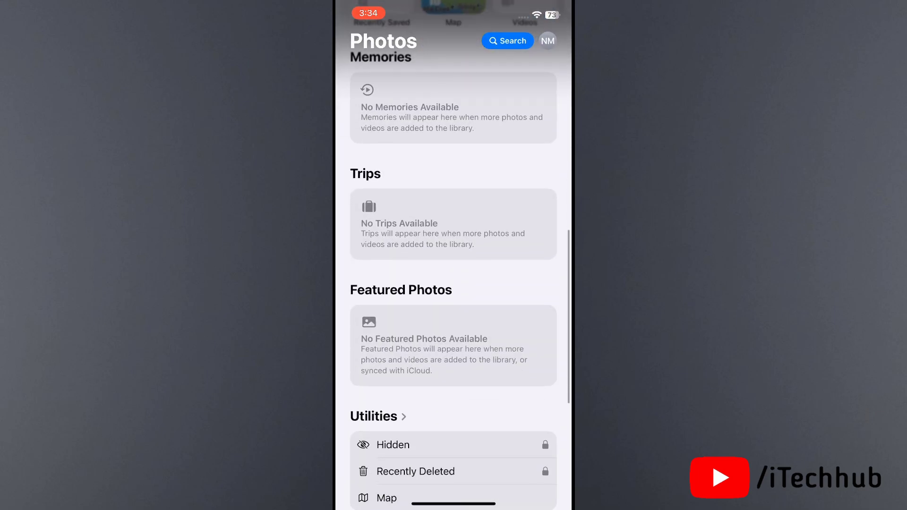
Step: Attempt to view the locked Recently Deleted album and dismiss the failed Face ID prompt
scroll(down, 3)
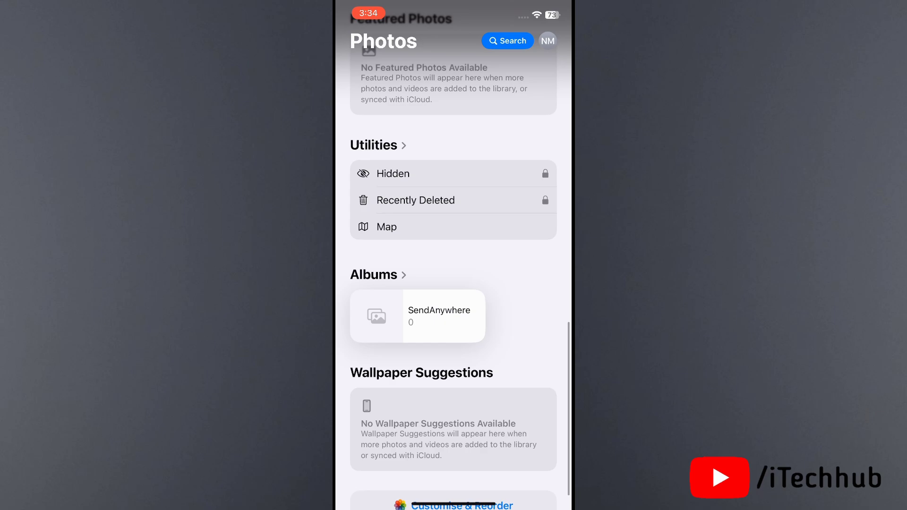
click(414, 200)
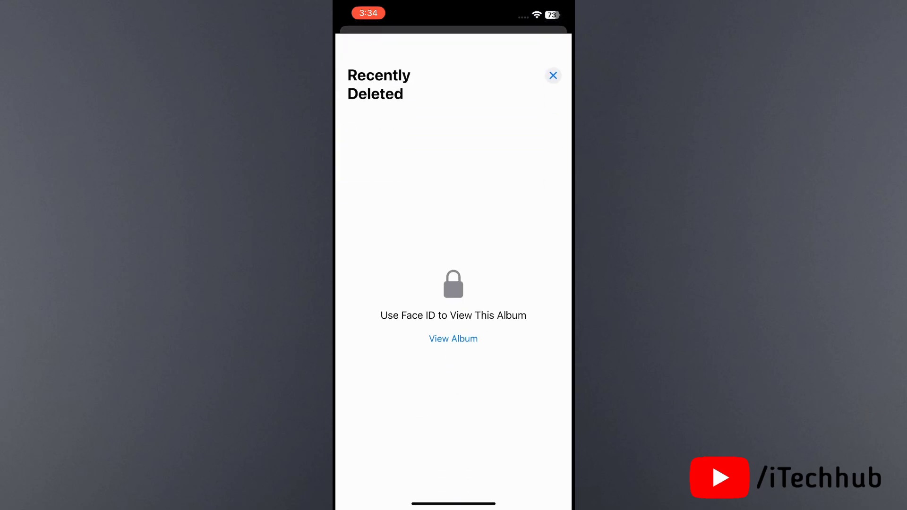
click(452, 338)
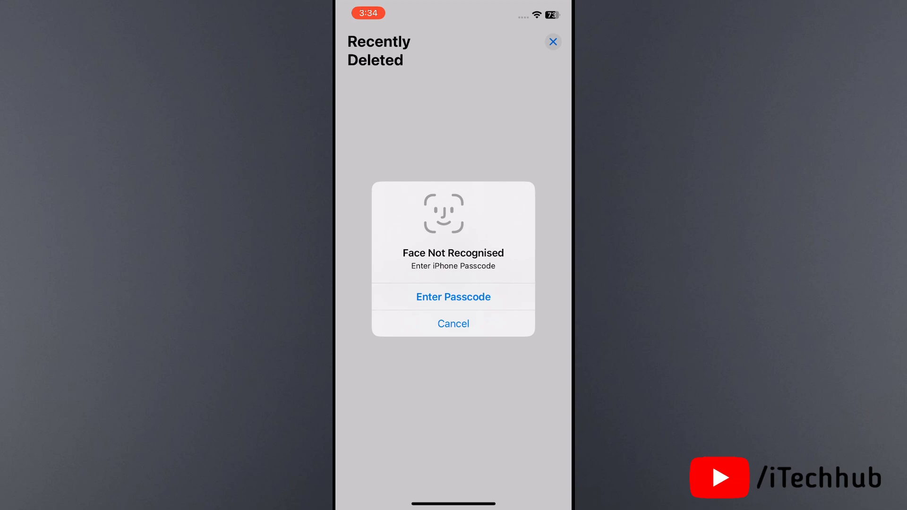
click(452, 296)
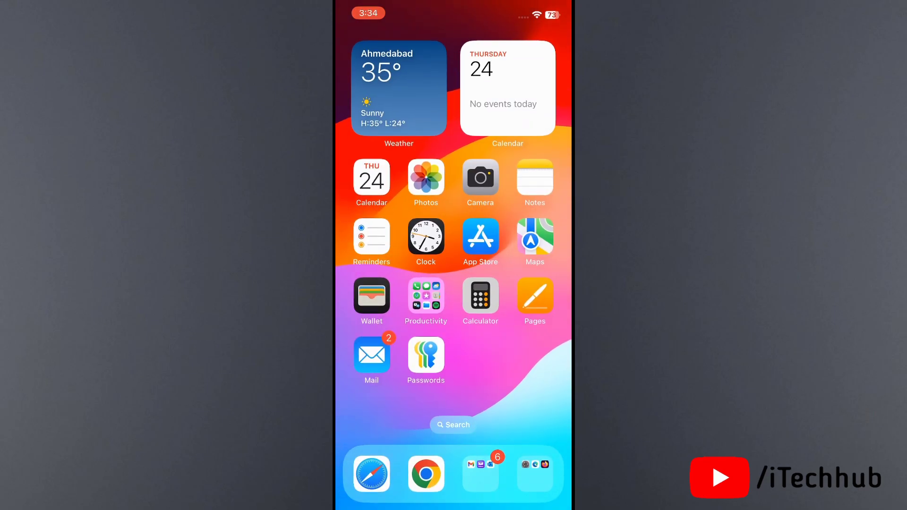
Step: Swipe past the last home screen page to reveal the App Library
scroll(left, 3)
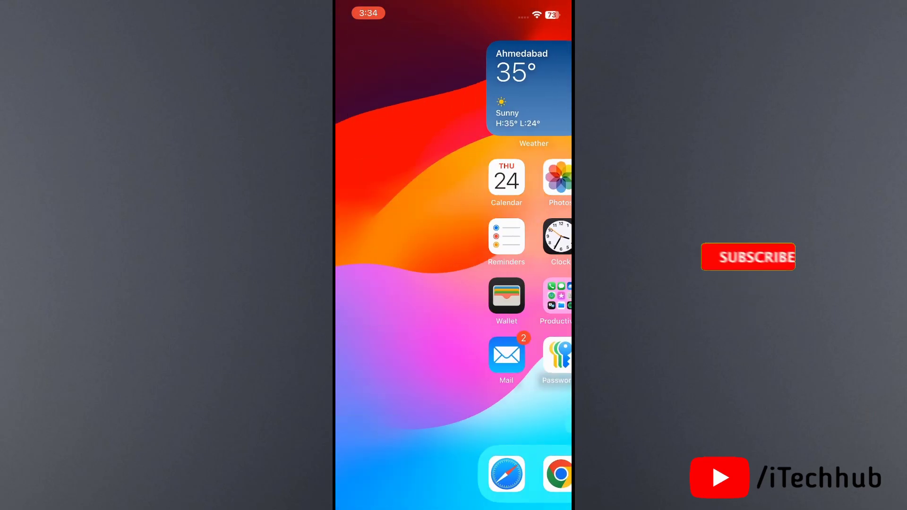
scroll(left, 3)
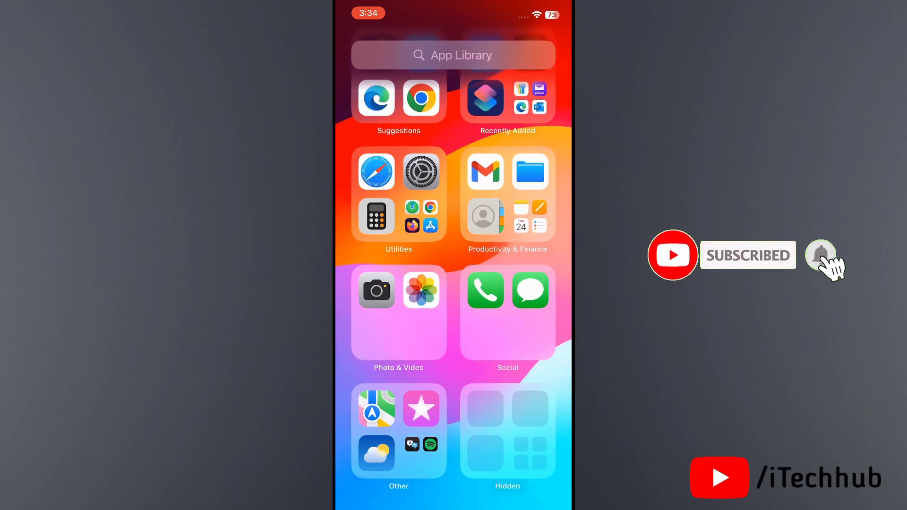